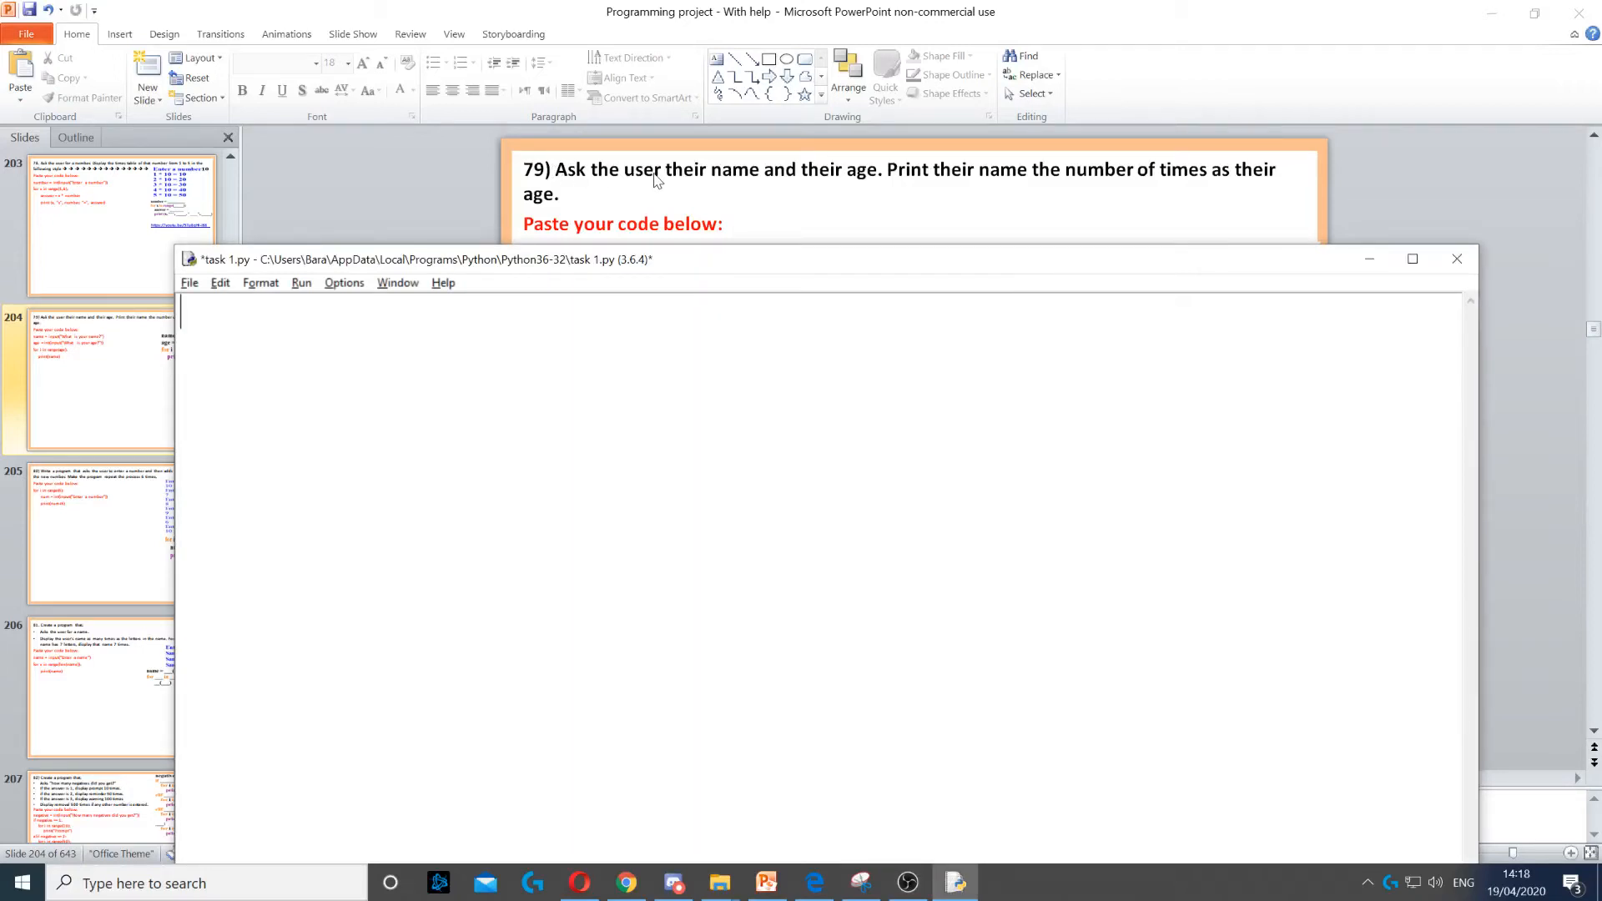
# - Write name = input("What is your name?") as the script's first line
pyautogui.write('name = input("What is your name?")')
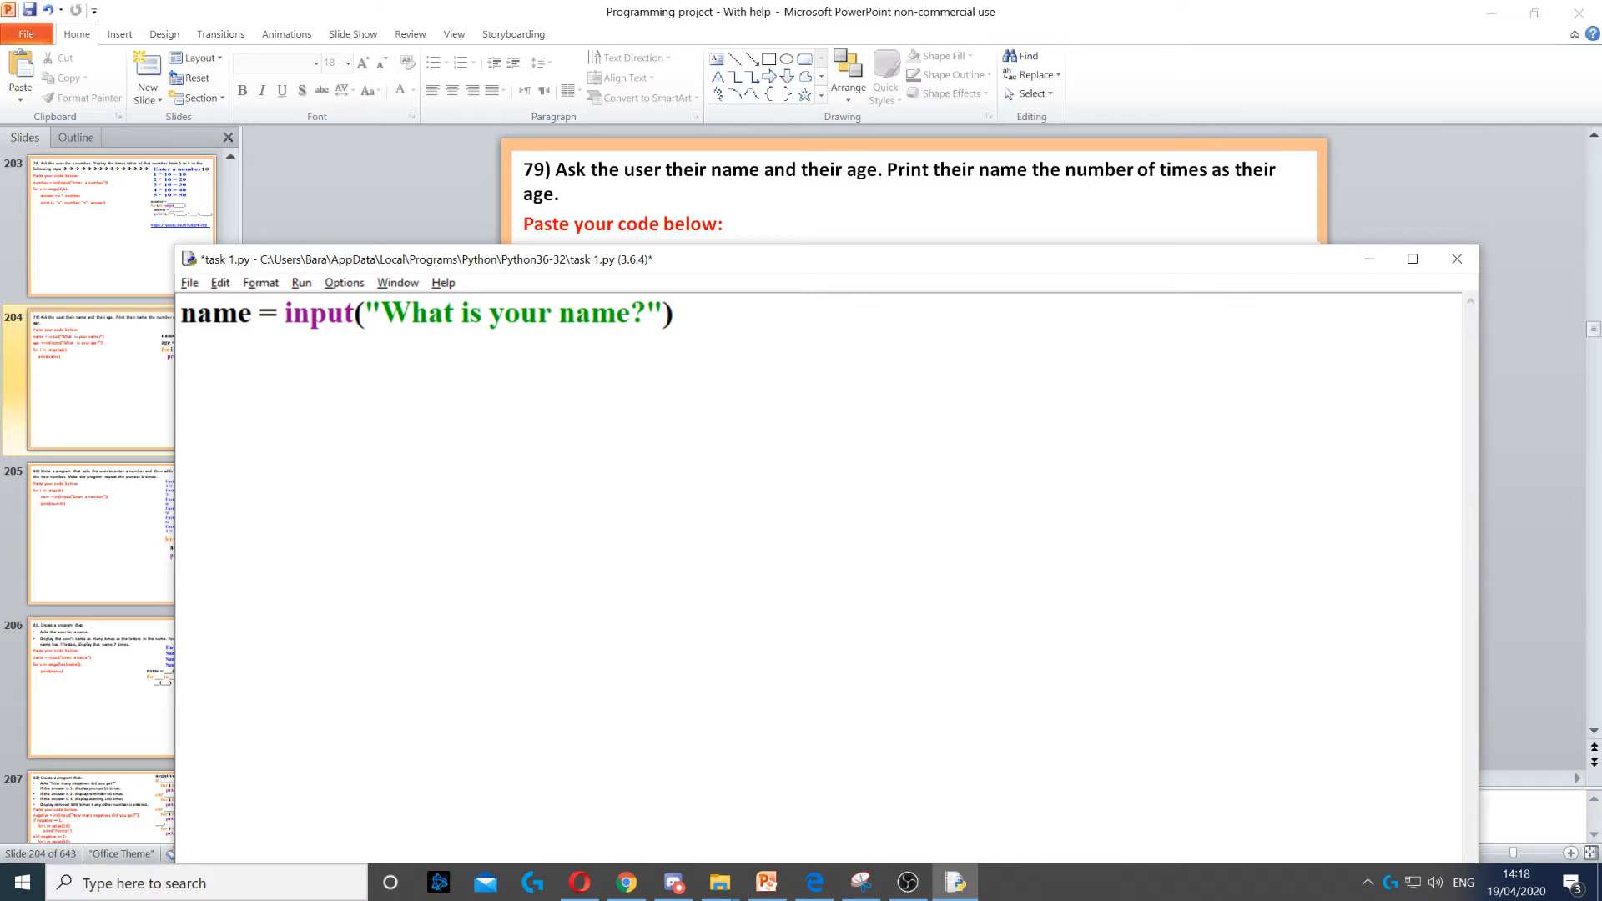
pyautogui.doubleClick(317, 312)
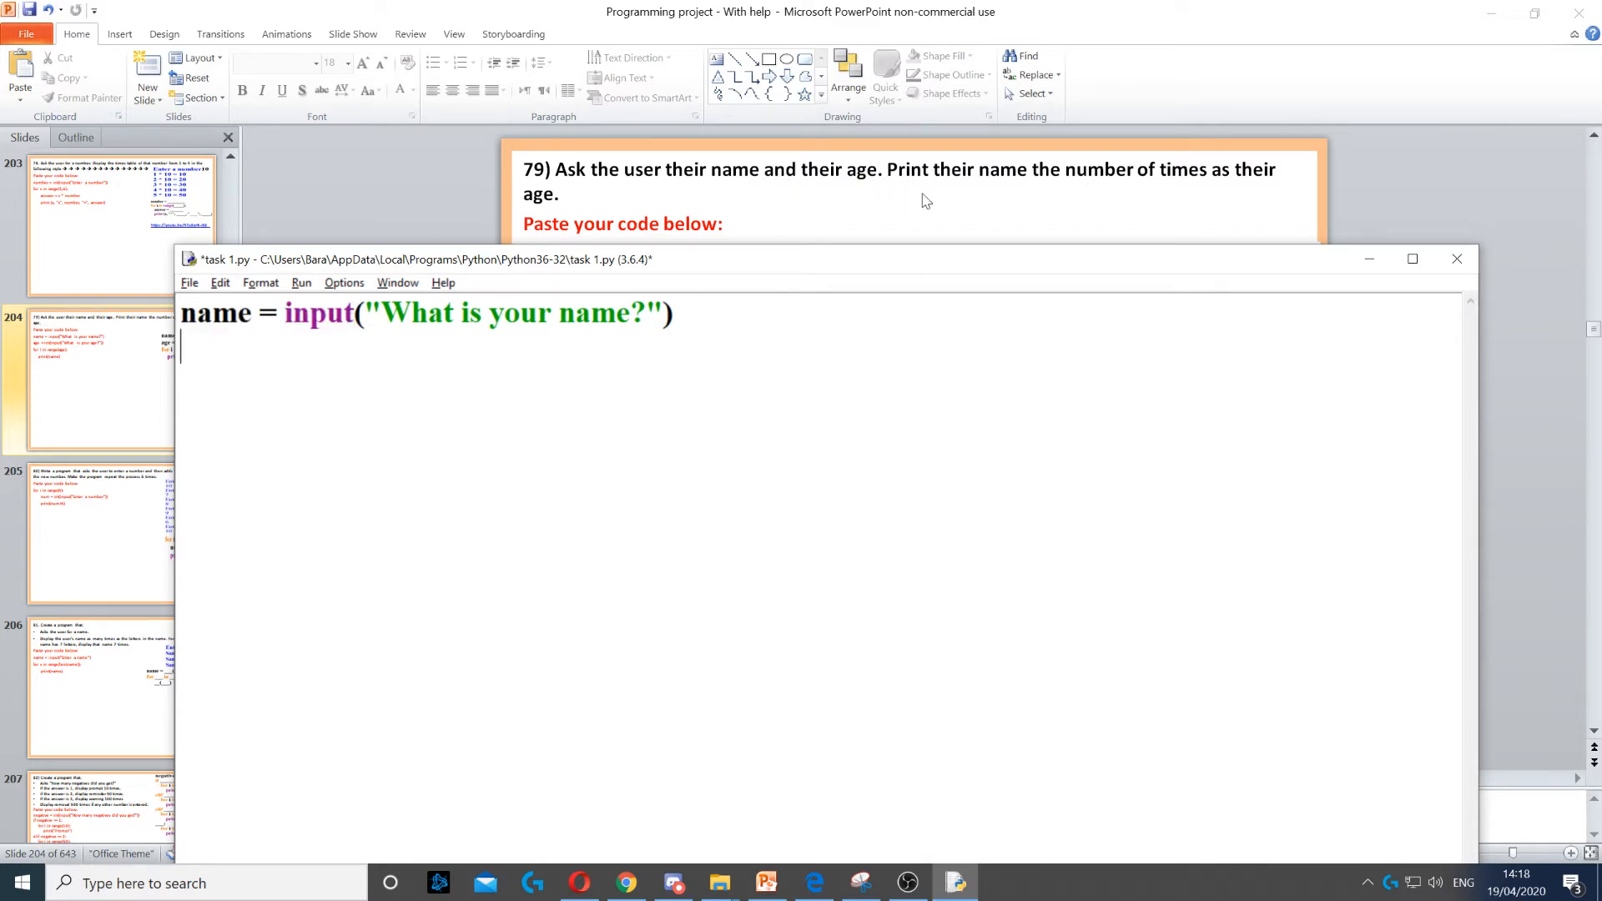
# - Write age = int(input("What is your age?")) as the second line
pyautogui.write('age = int(input("What is your age?"))')
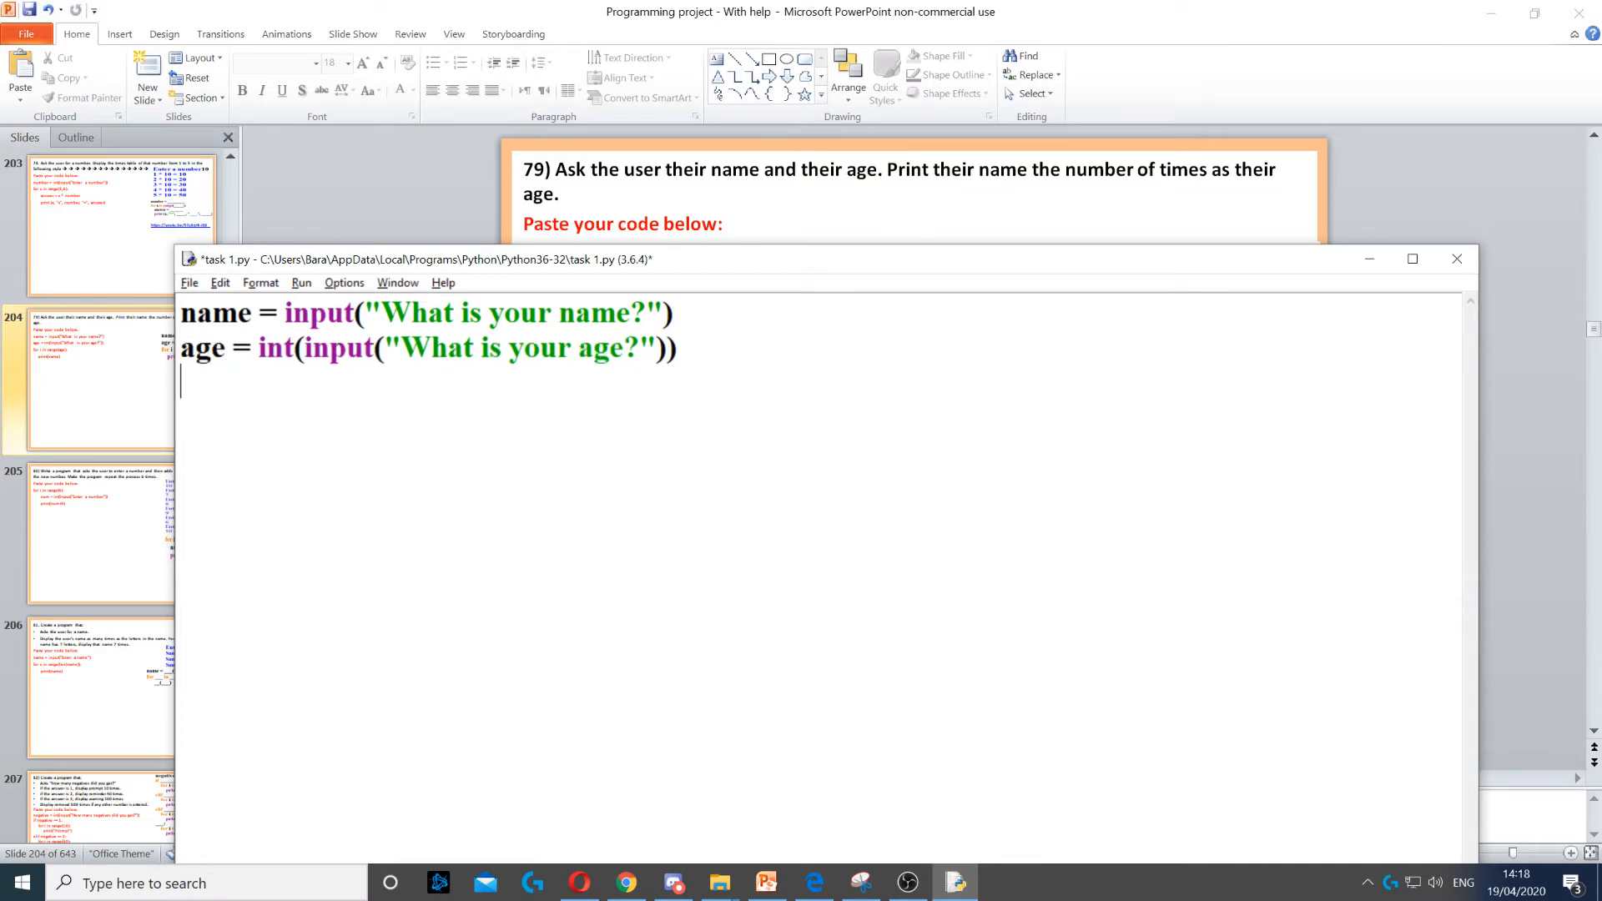
pyautogui.doubleClick(276, 347)
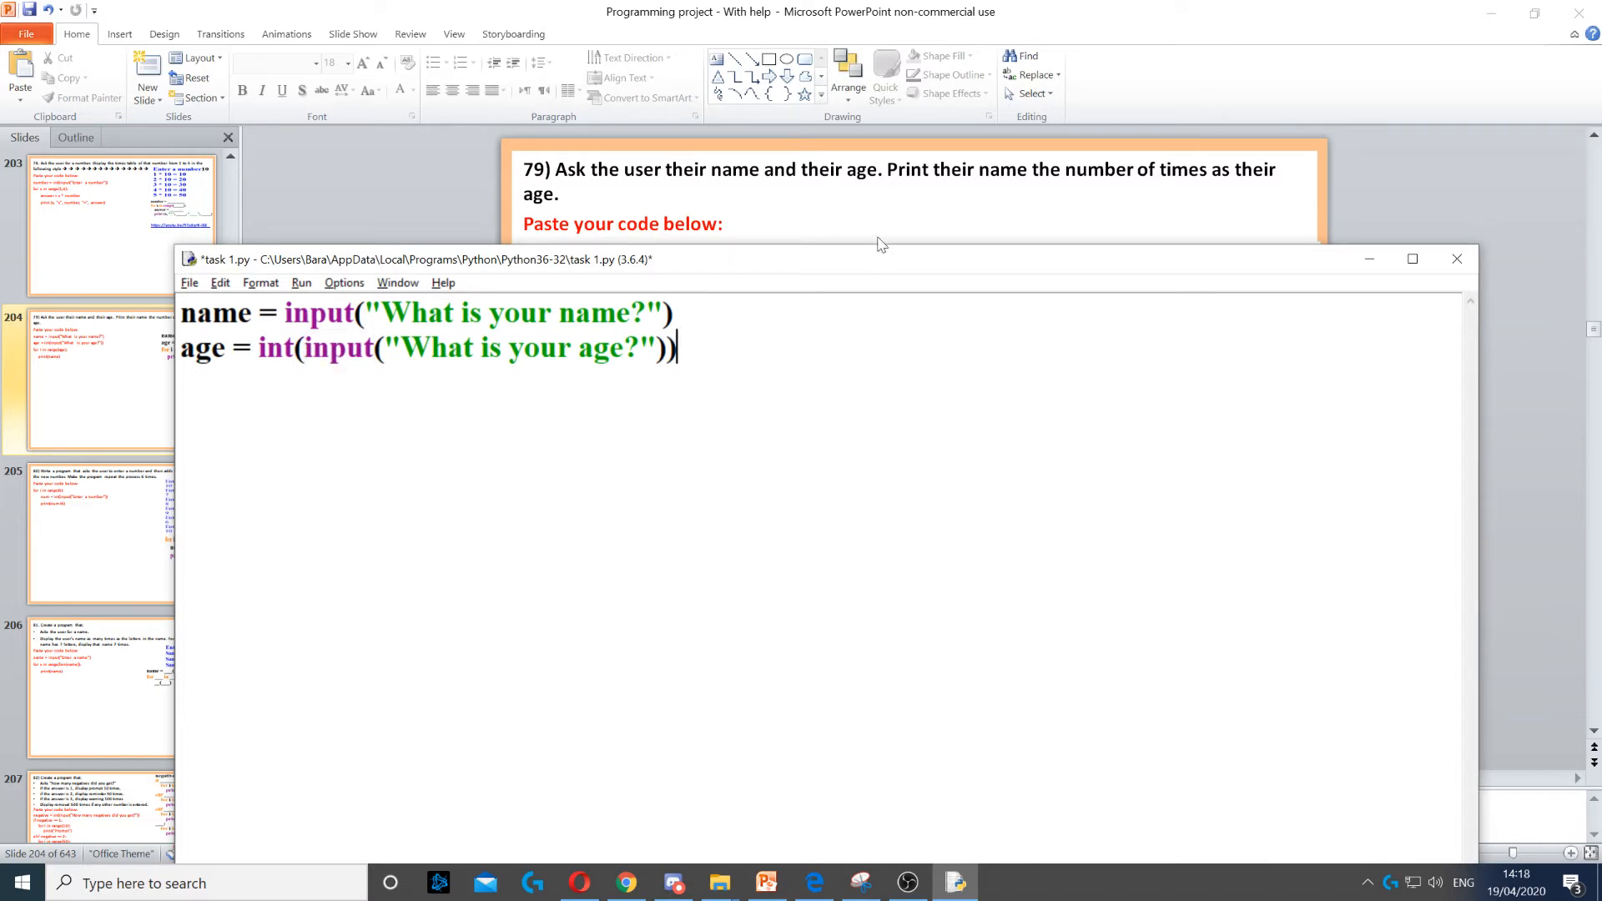
pyautogui.moveTo(1225, 211)
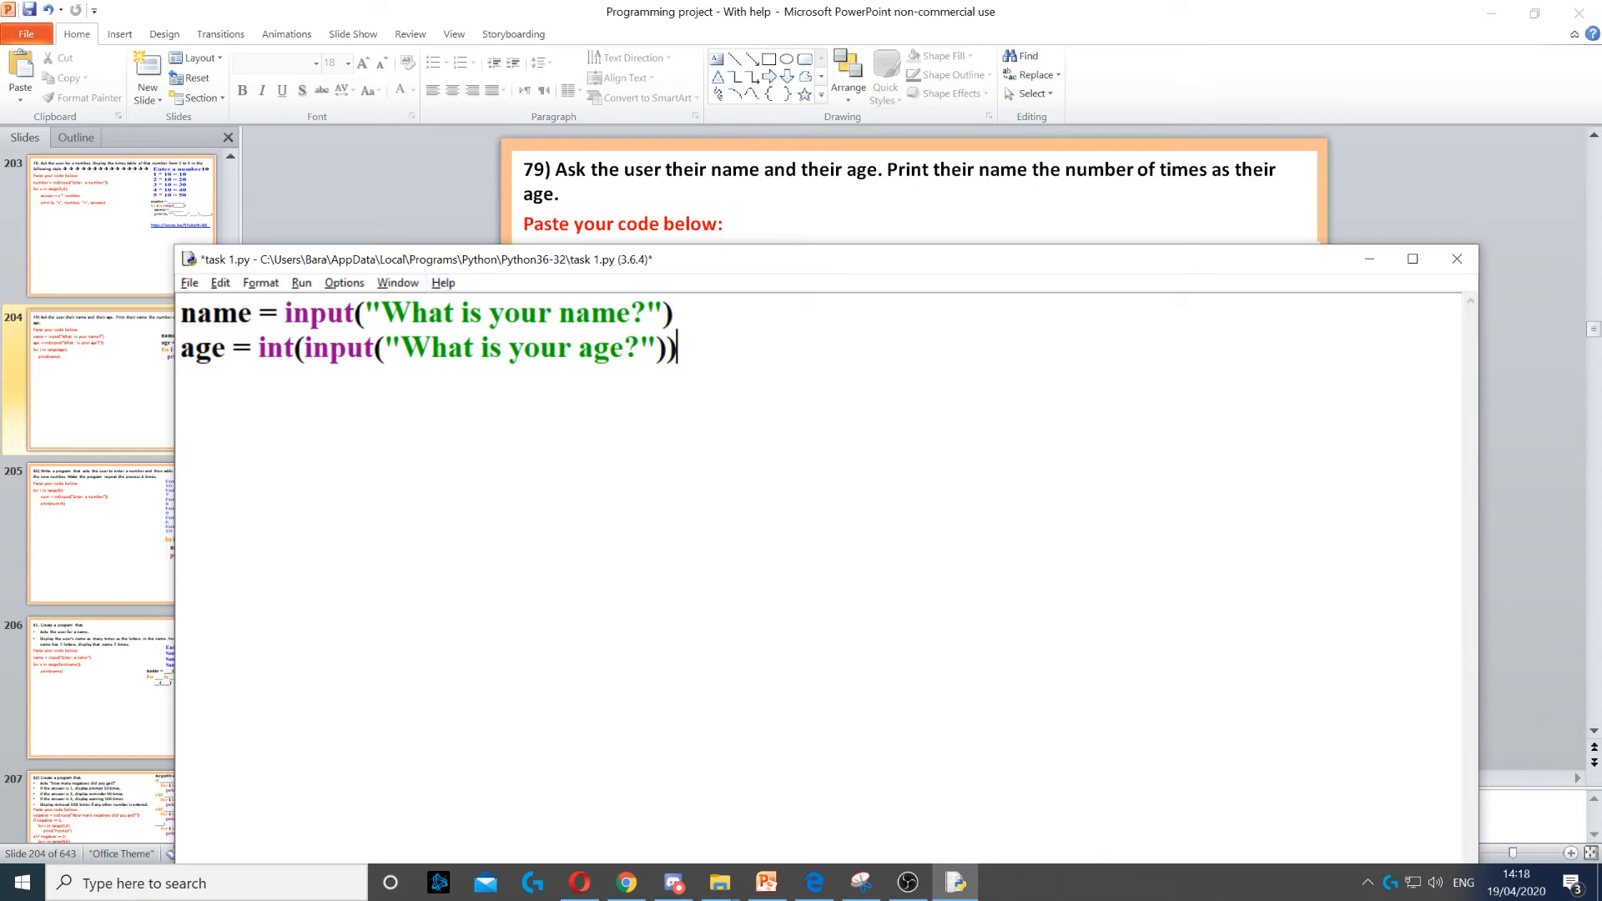
# - Write for i in range(age): with an indented body print(name)
pyautogui.write('for i in range(age):')
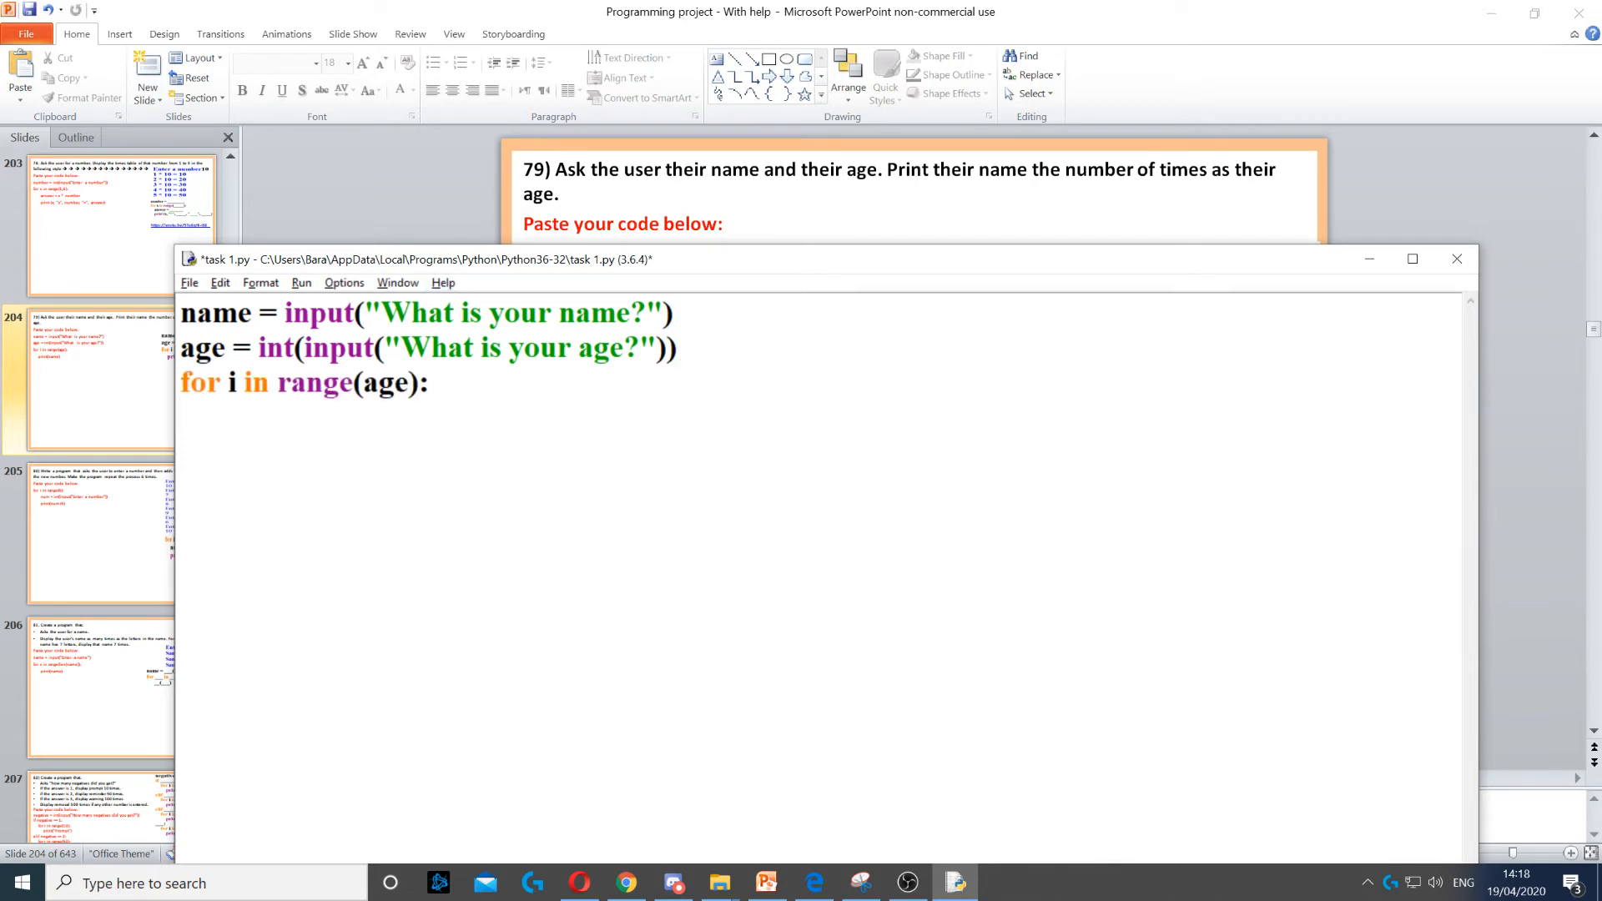
pyautogui.doubleClick(199, 384)
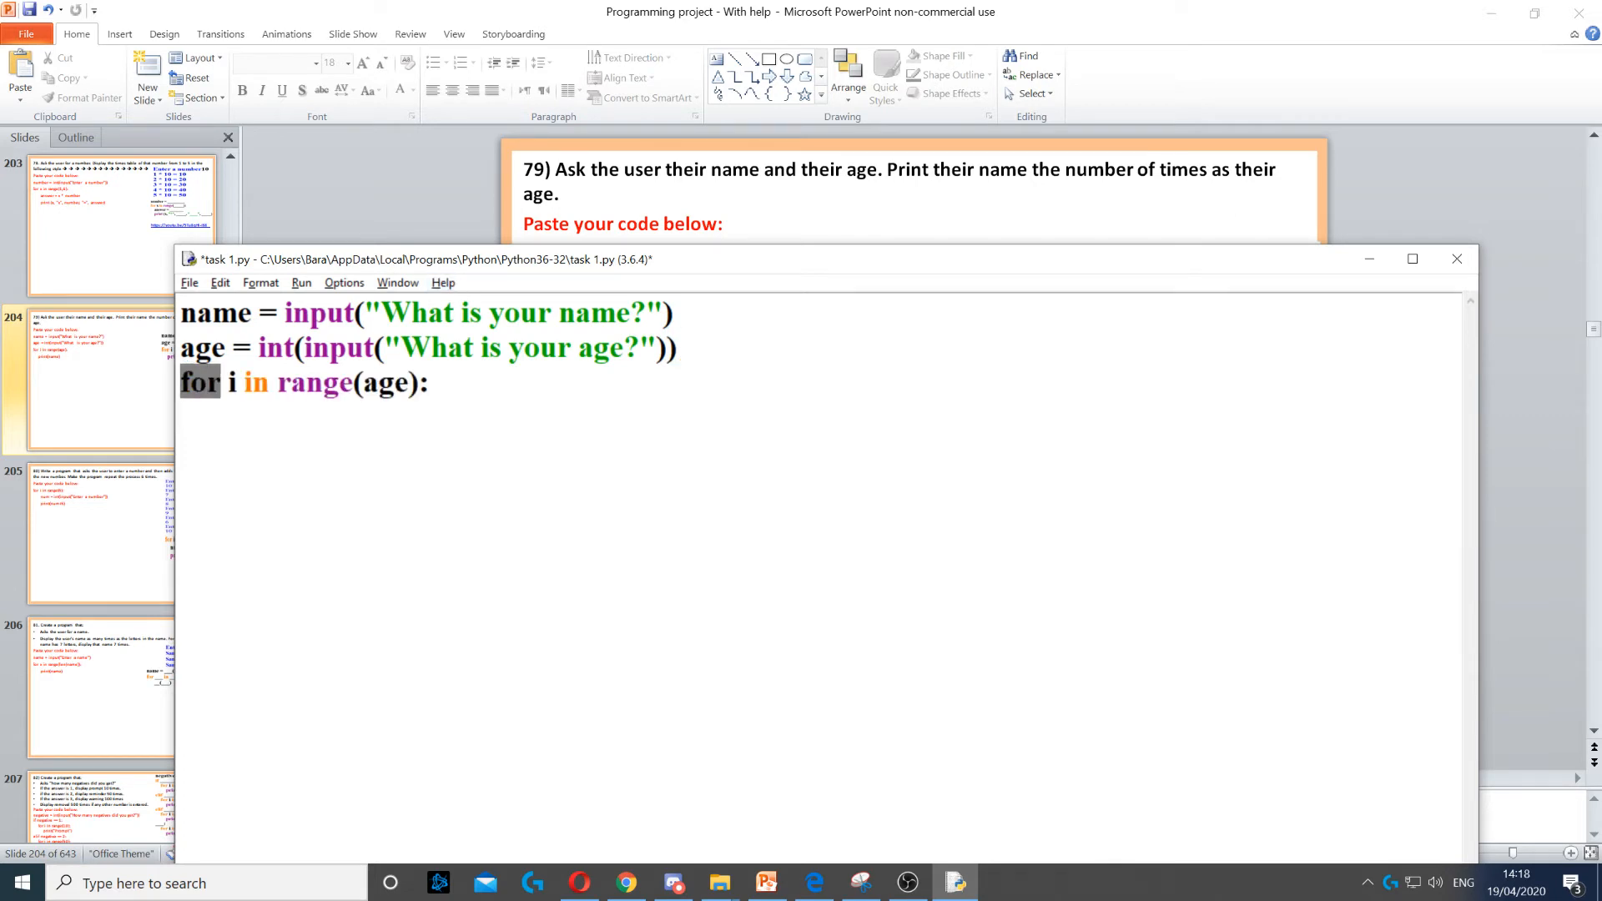
pyautogui.doubleClick(386, 383)
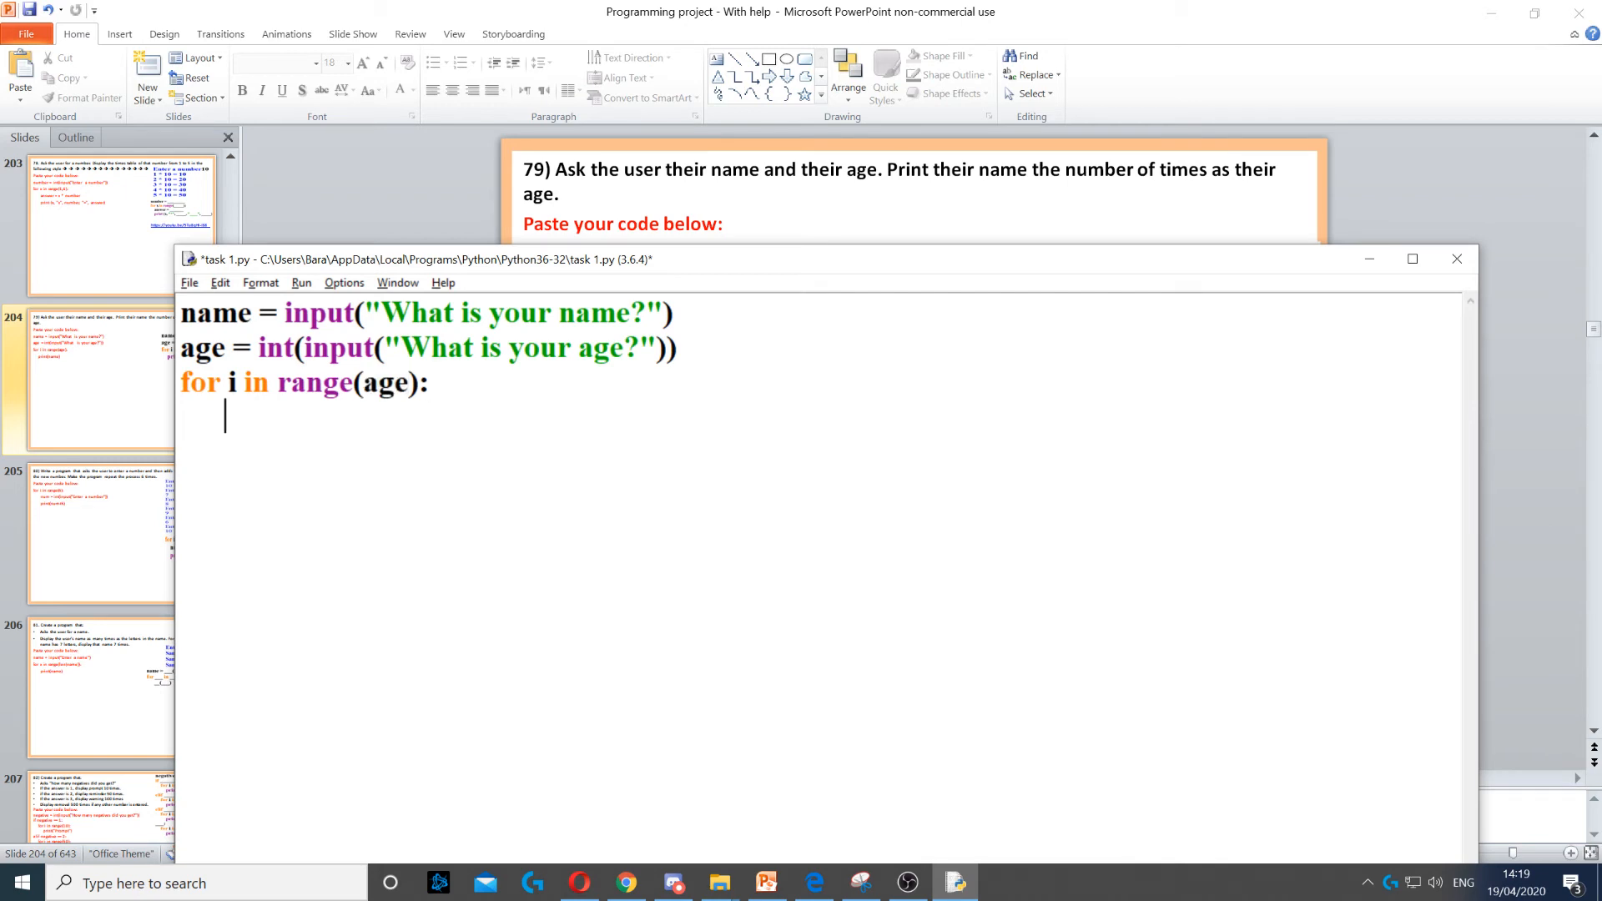
pyautogui.write('print(name)')
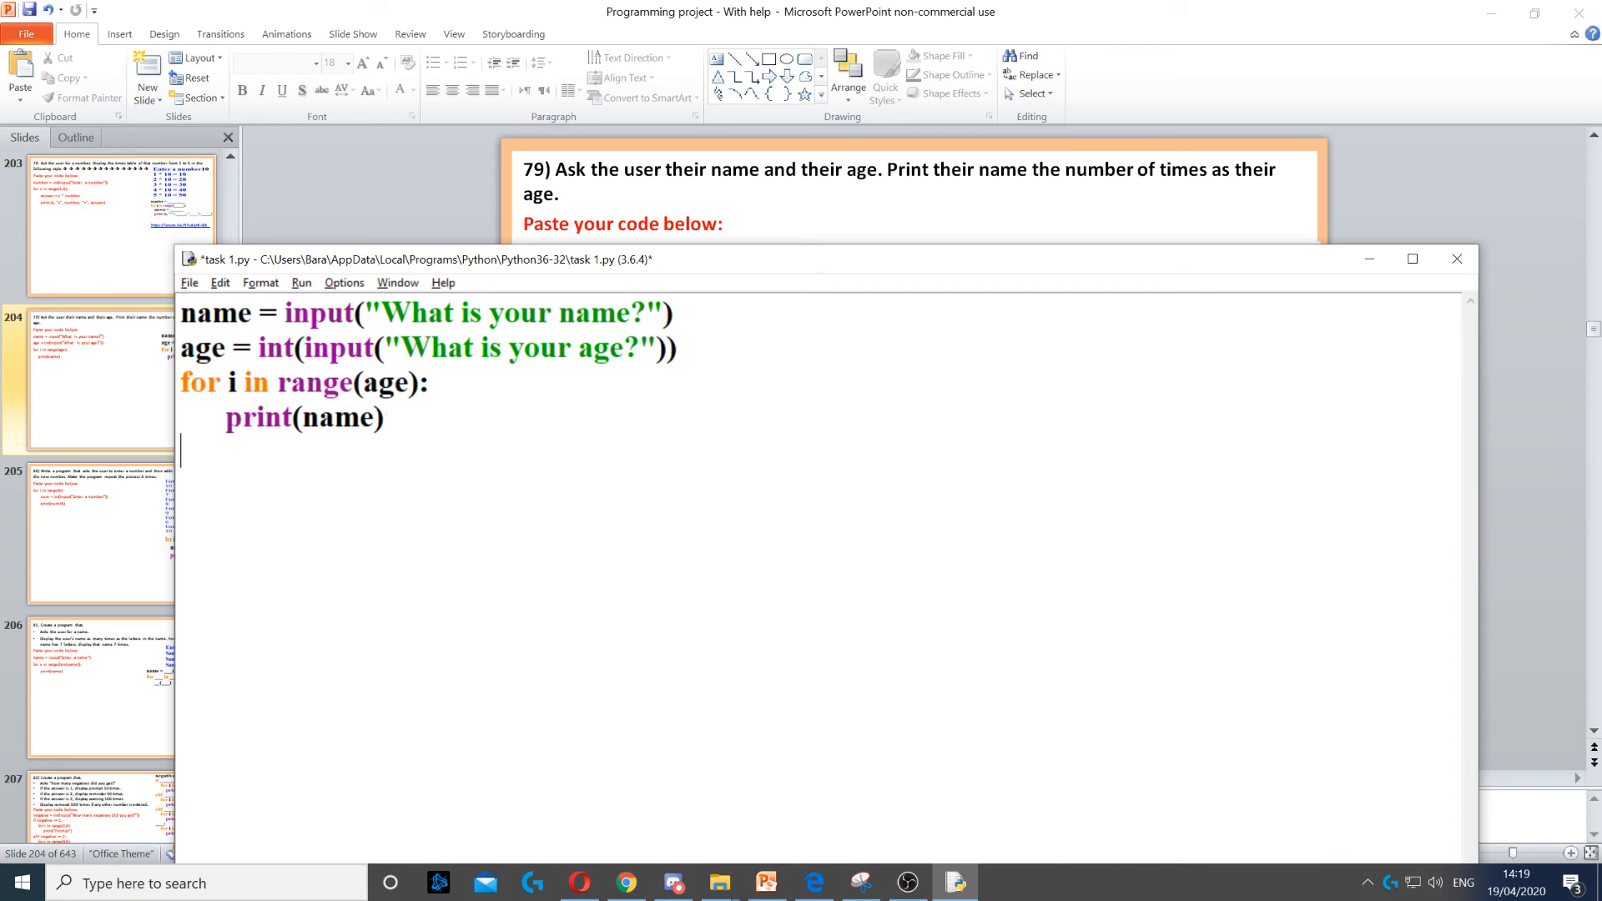